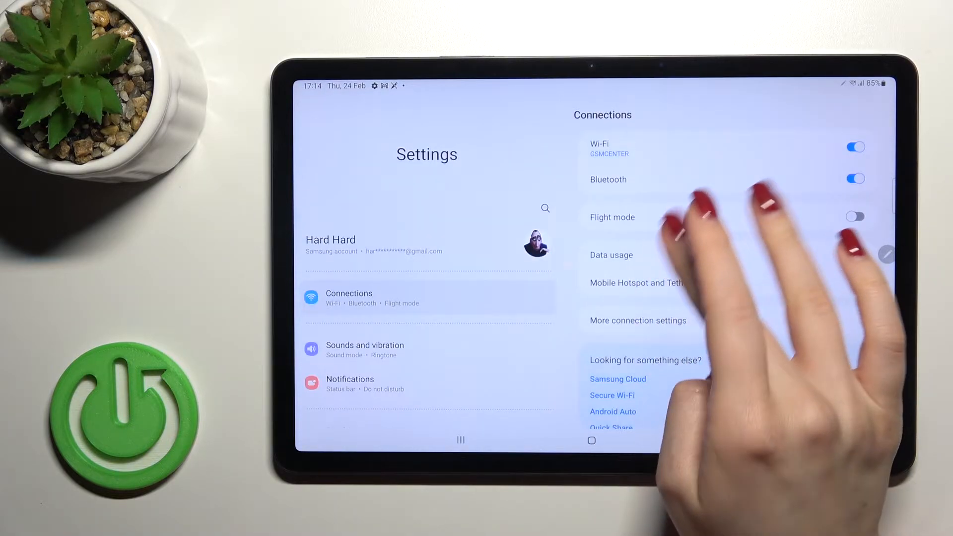
Reach Advanced features from the main Settings list.
{"action": "scroll", "scroll_direction": "down", "scroll_amount": 3}
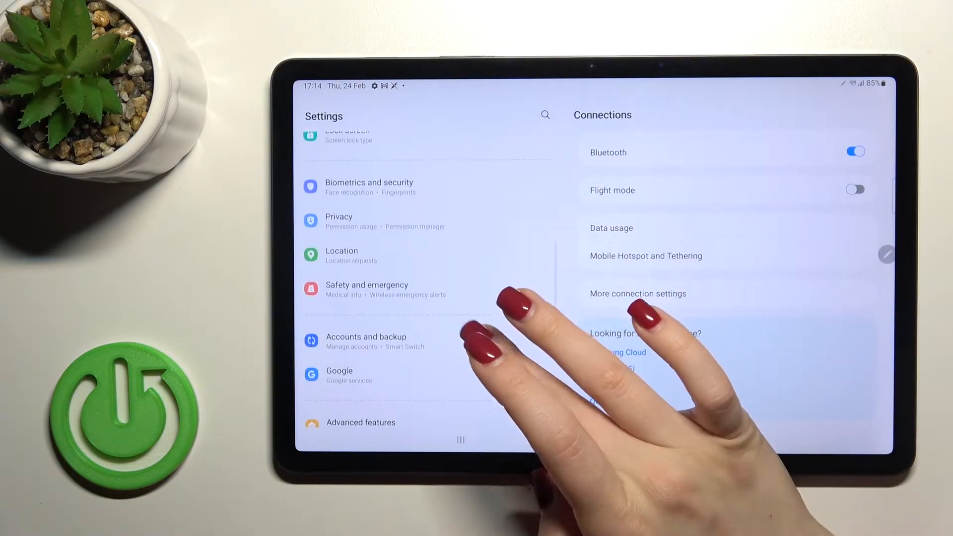
{"action": "left_click", "coordinate": [360, 423]}
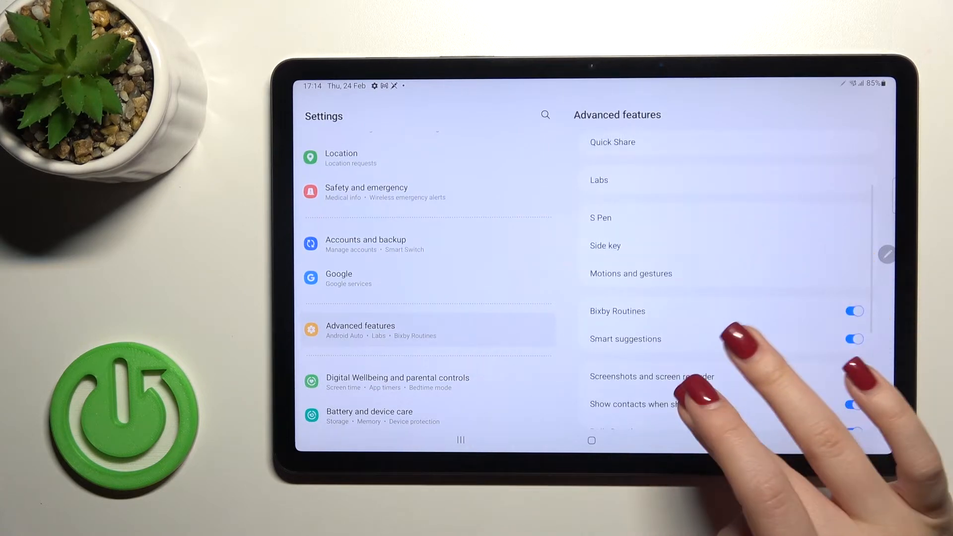
Set the screenshot format to PNG in Screenshots and screen recorder.
{"action": "left_click", "coordinate": [651, 376]}
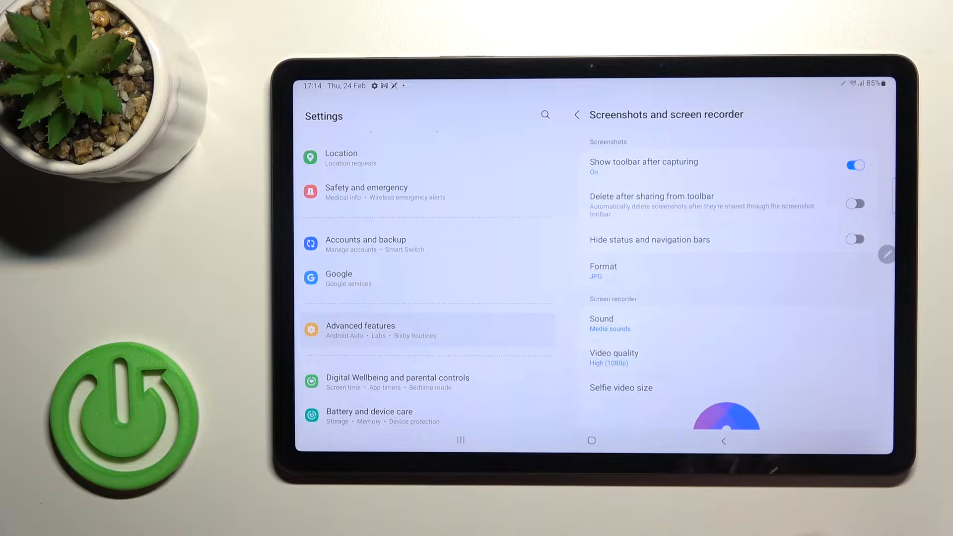
{"action": "left_click", "coordinate": [602, 270]}
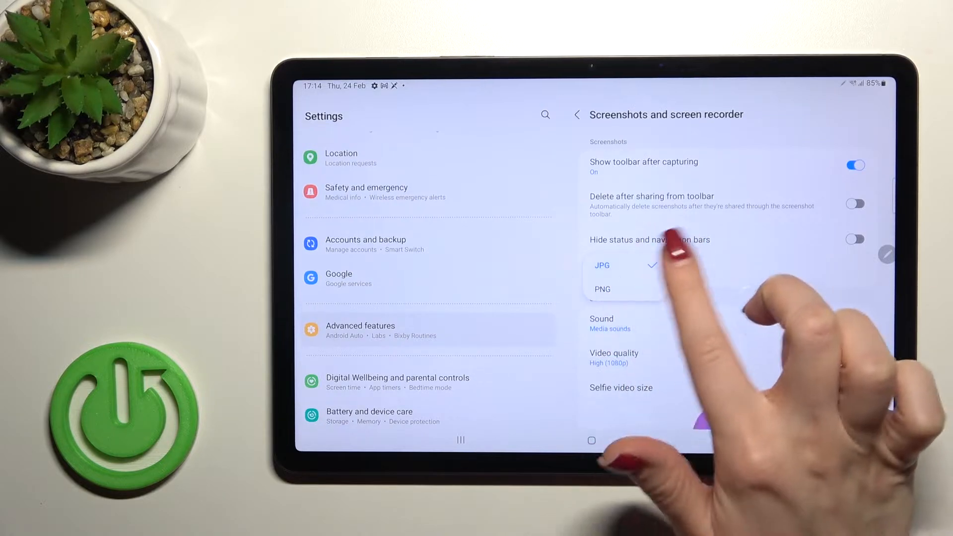
{"action": "left_click", "coordinate": [602, 289]}
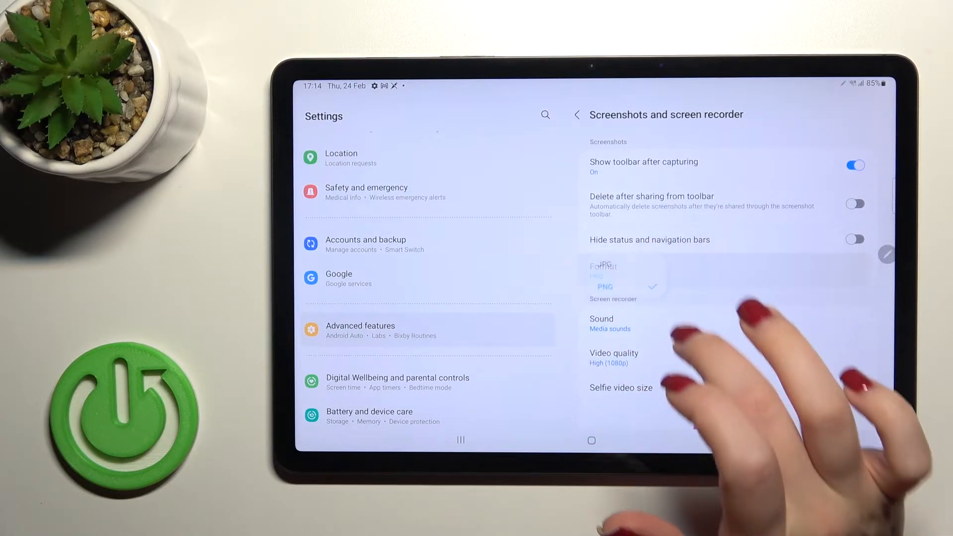
Toggle hide status and navigation bars on and off, recheck the format, and return to the home screen.
{"action": "left_click", "coordinate": [855, 239]}
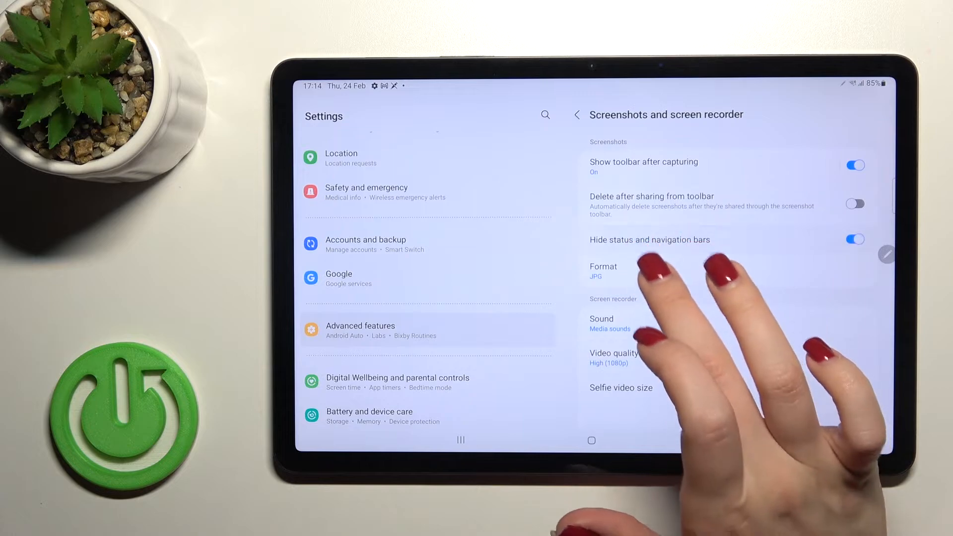
{"action": "left_click", "coordinate": [854, 239]}
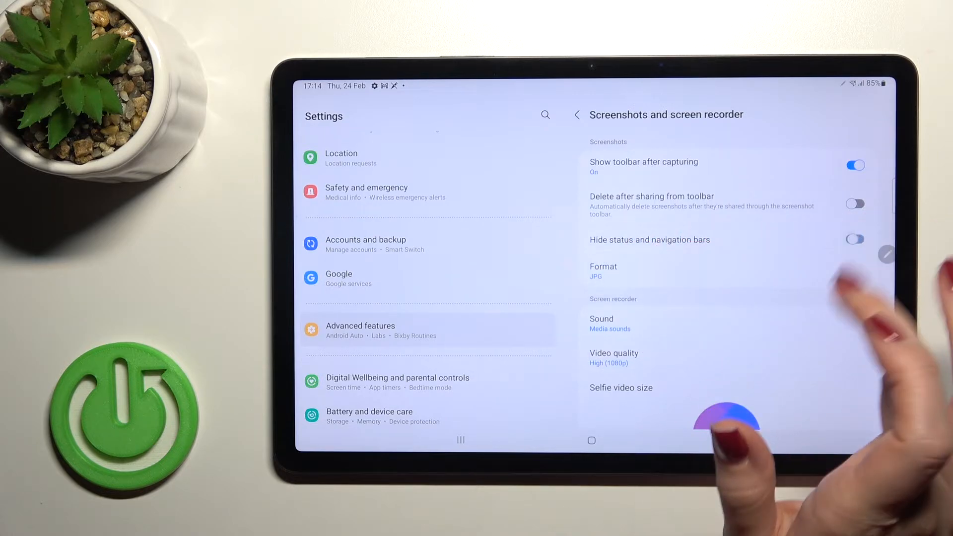
{"action": "left_click", "coordinate": [602, 270]}
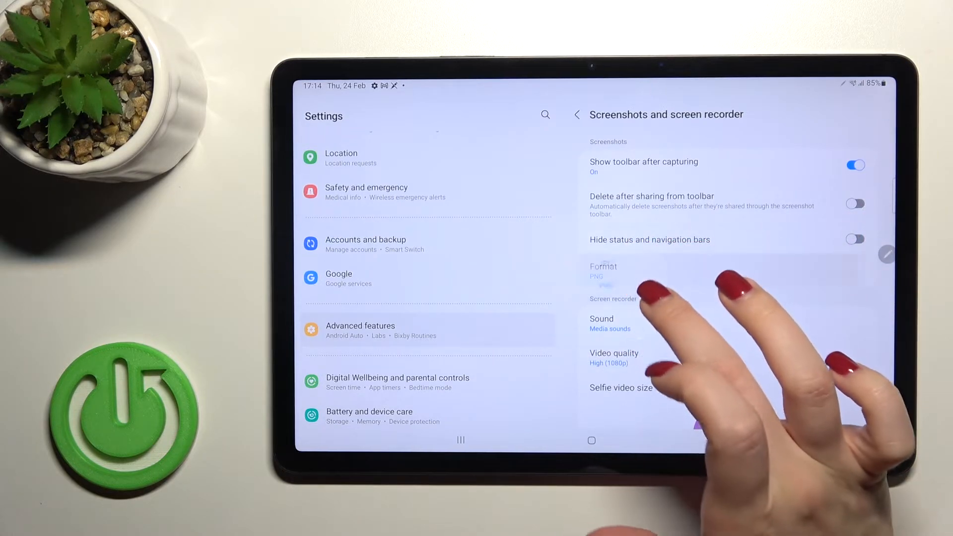
{"action": "left_click", "coordinate": [602, 270]}
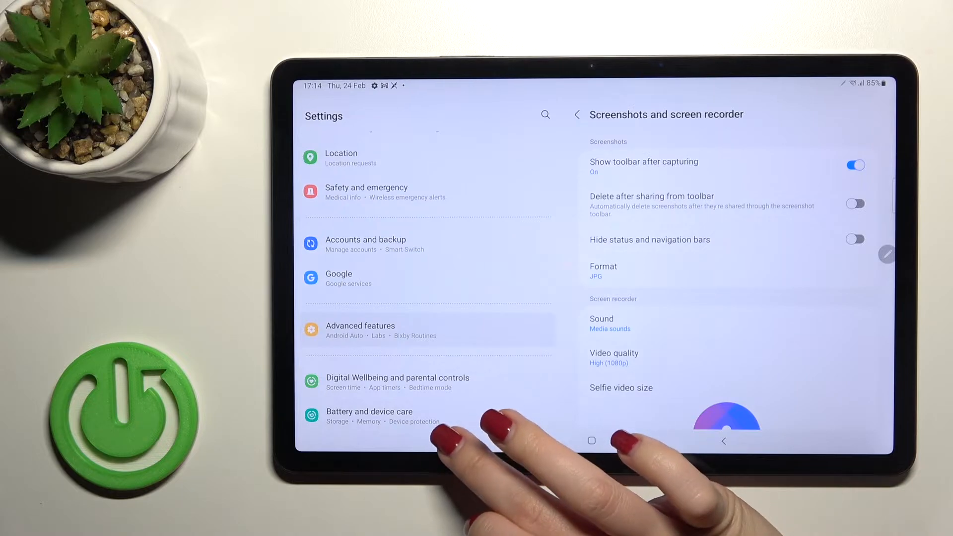
{"action": "left_click", "coordinate": [590, 440]}
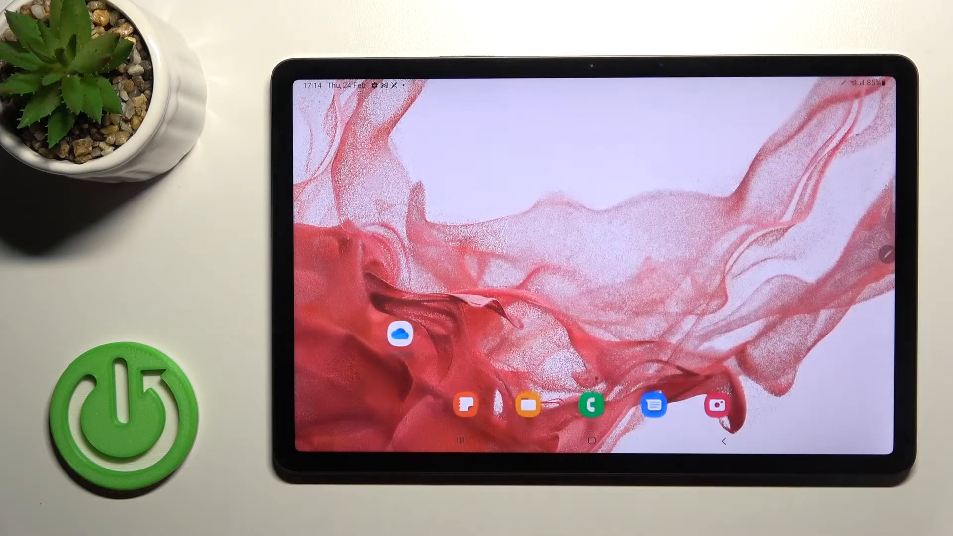